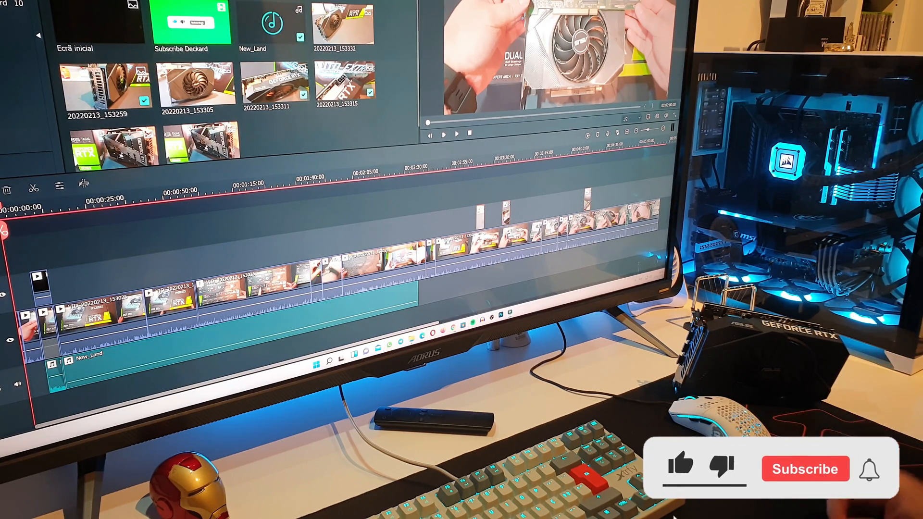
pyautogui.click(680, 469)
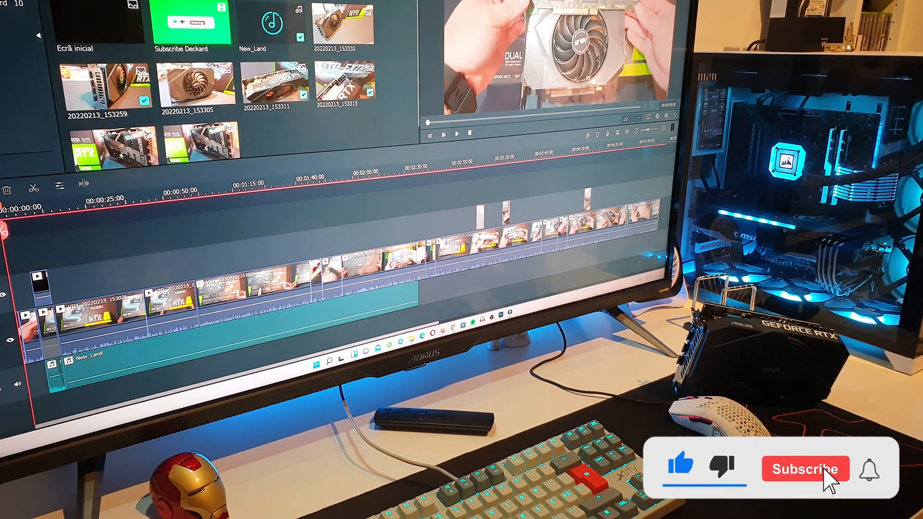
pyautogui.click(805, 470)
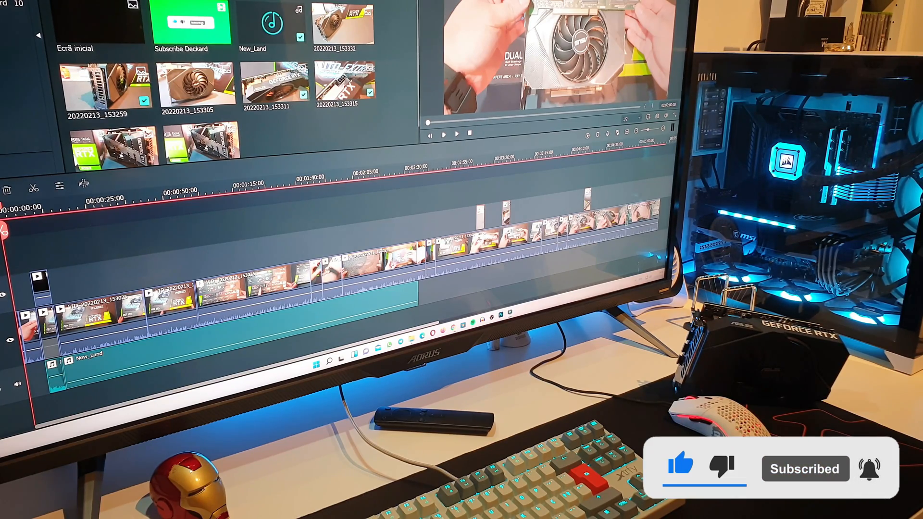